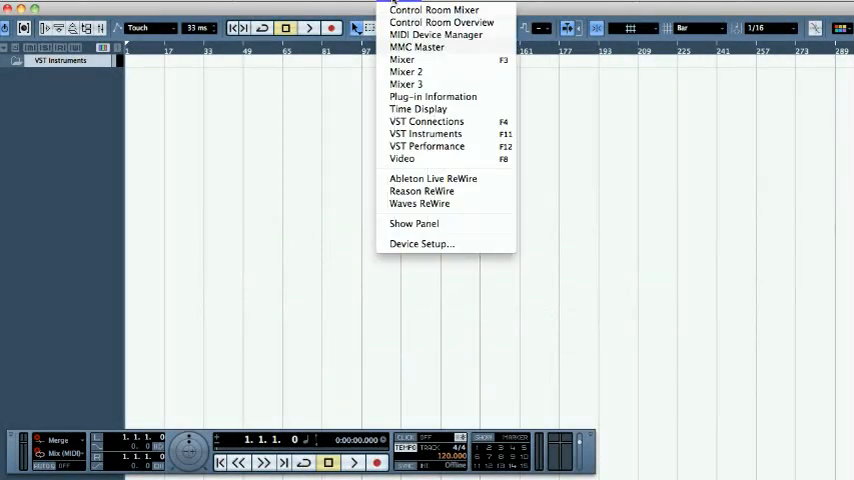
# - Load Superior Drummer into the first VST Instruments slot and create its MIDI track
pyautogui.click(426, 132)
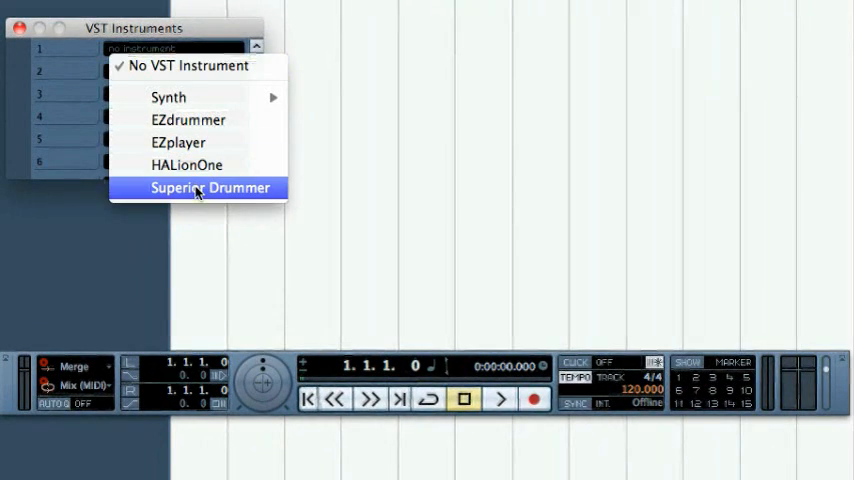
pyautogui.click(200, 188)
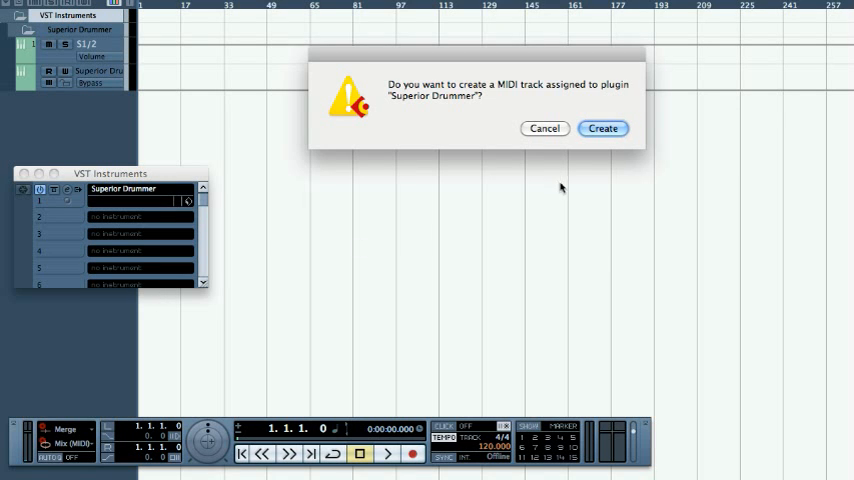
pyautogui.click(602, 128)
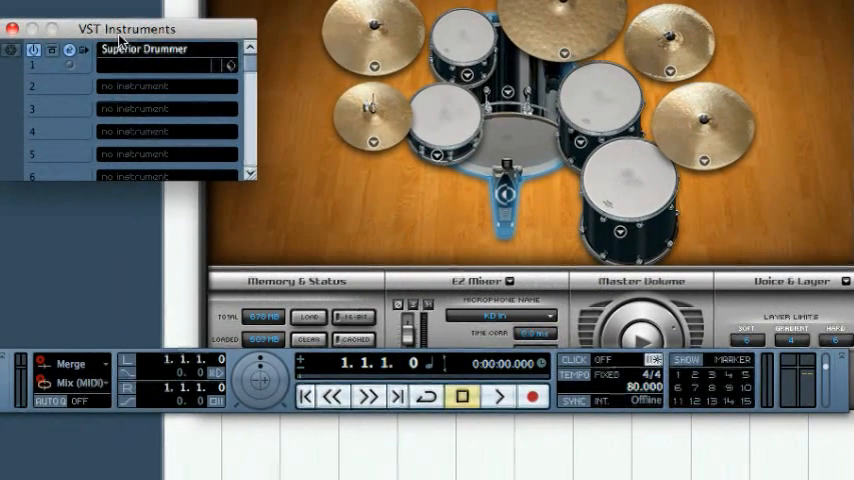
# - Activate all of Superior Drummer's output pairs from the VST Instruments rack
pyautogui.click(72, 48)
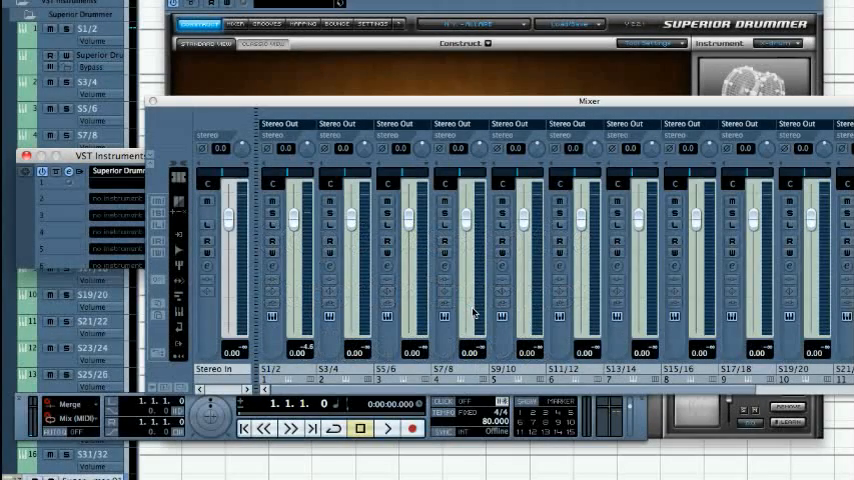
pyautogui.moveTo(172, 118)
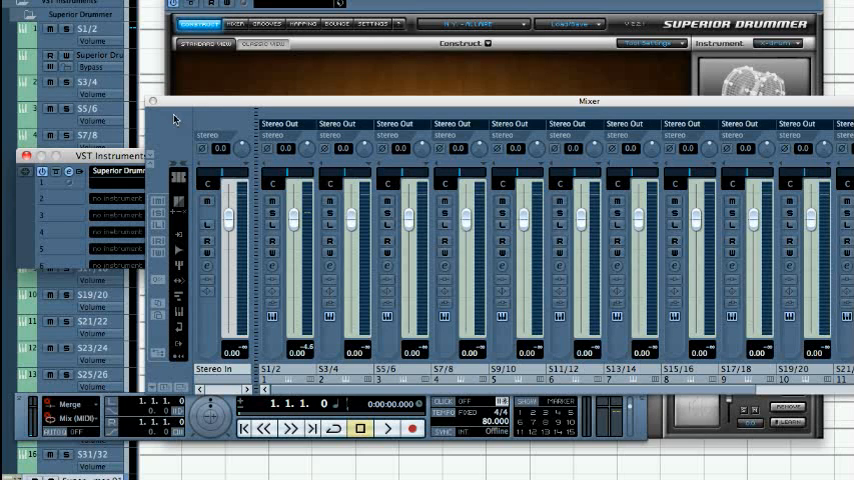
# - In Superior Drummer's own Mixer page, set the channel outputs to Multichannel
pyautogui.click(196, 24)
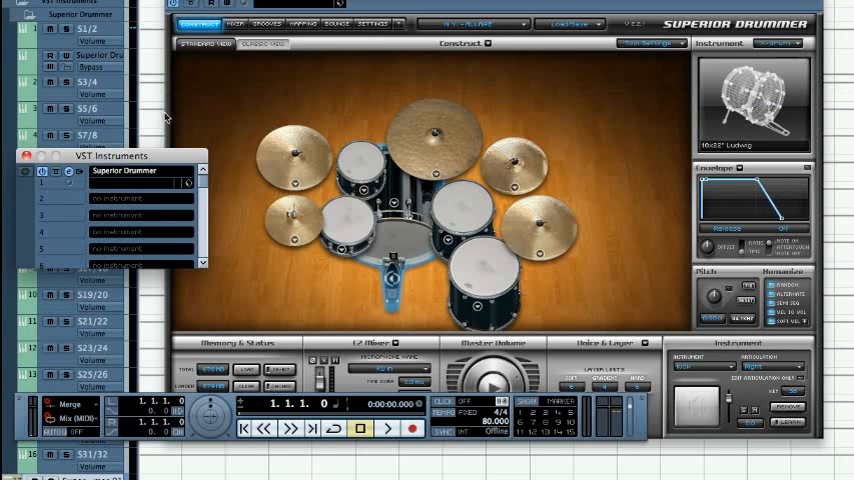
pyautogui.click(234, 24)
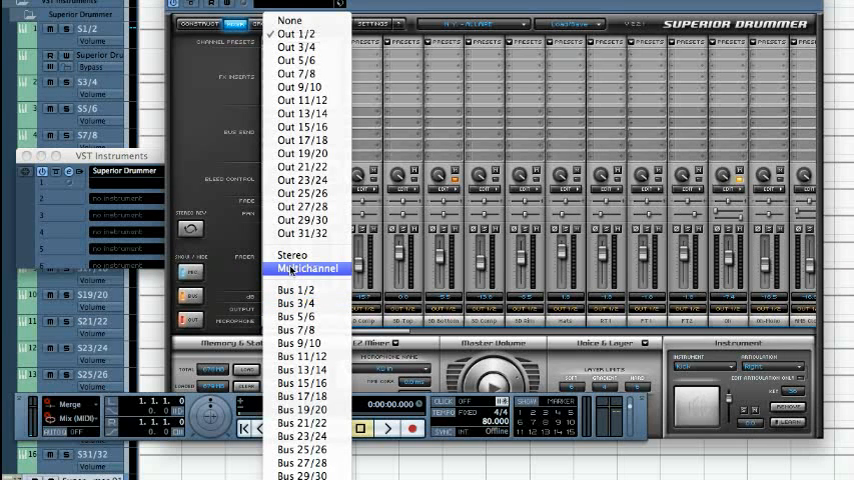
pyautogui.click(308, 268)
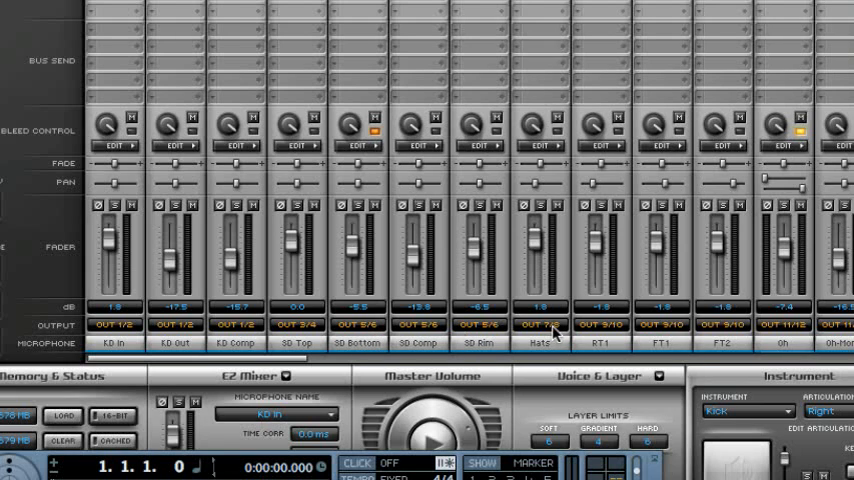
pyautogui.moveTo(780, 332)
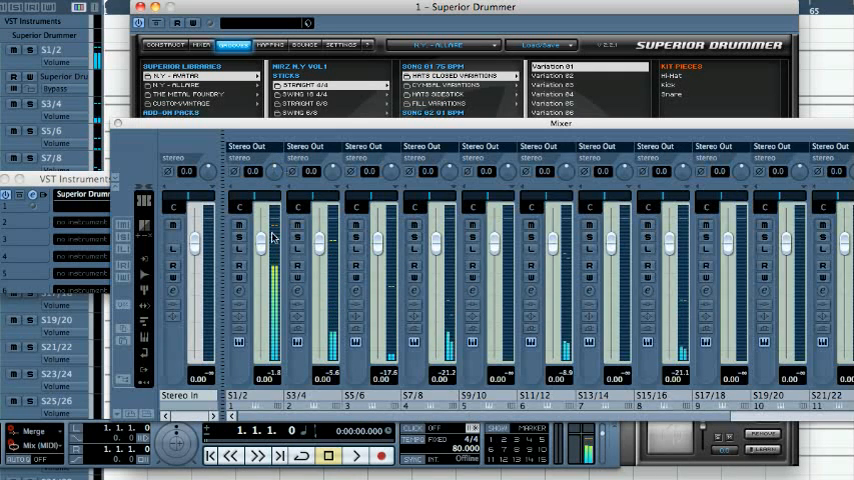
# - Solo the S3/4 drum output channel in the Cubase mixer
pyautogui.click(238, 238)
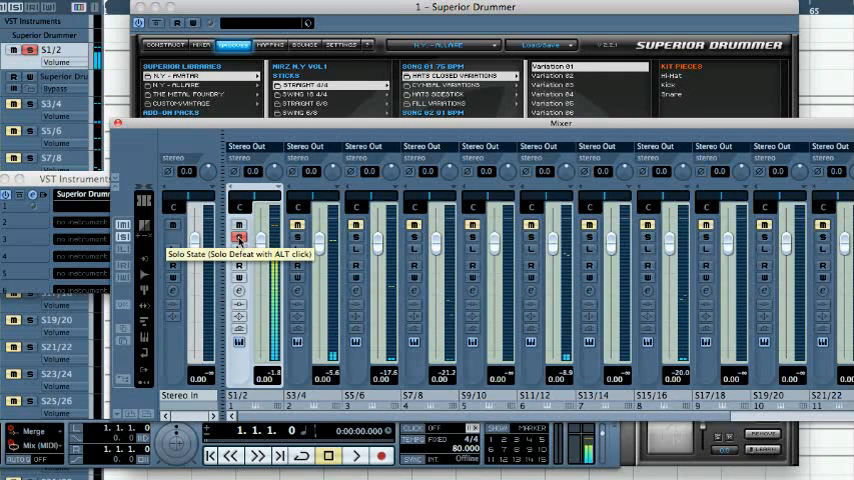